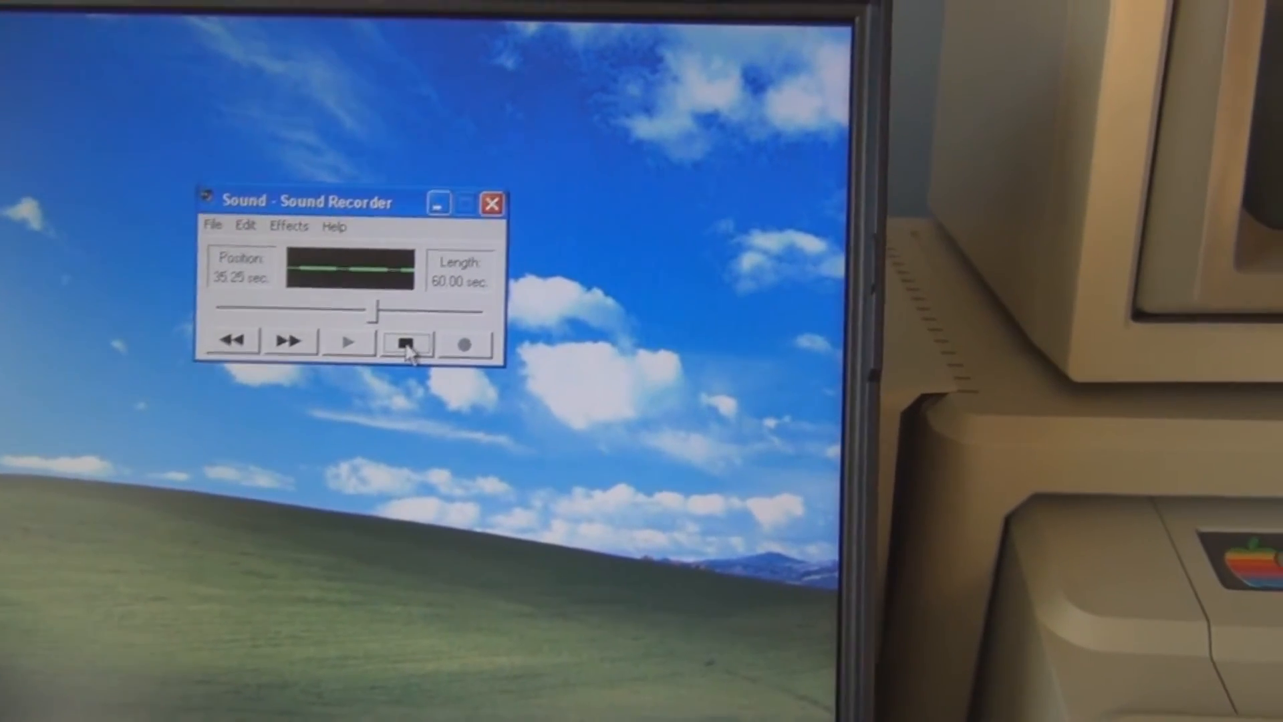
Stop recording, leaving a 40.71-second clip in Sound Recorder
left_click(409, 342)
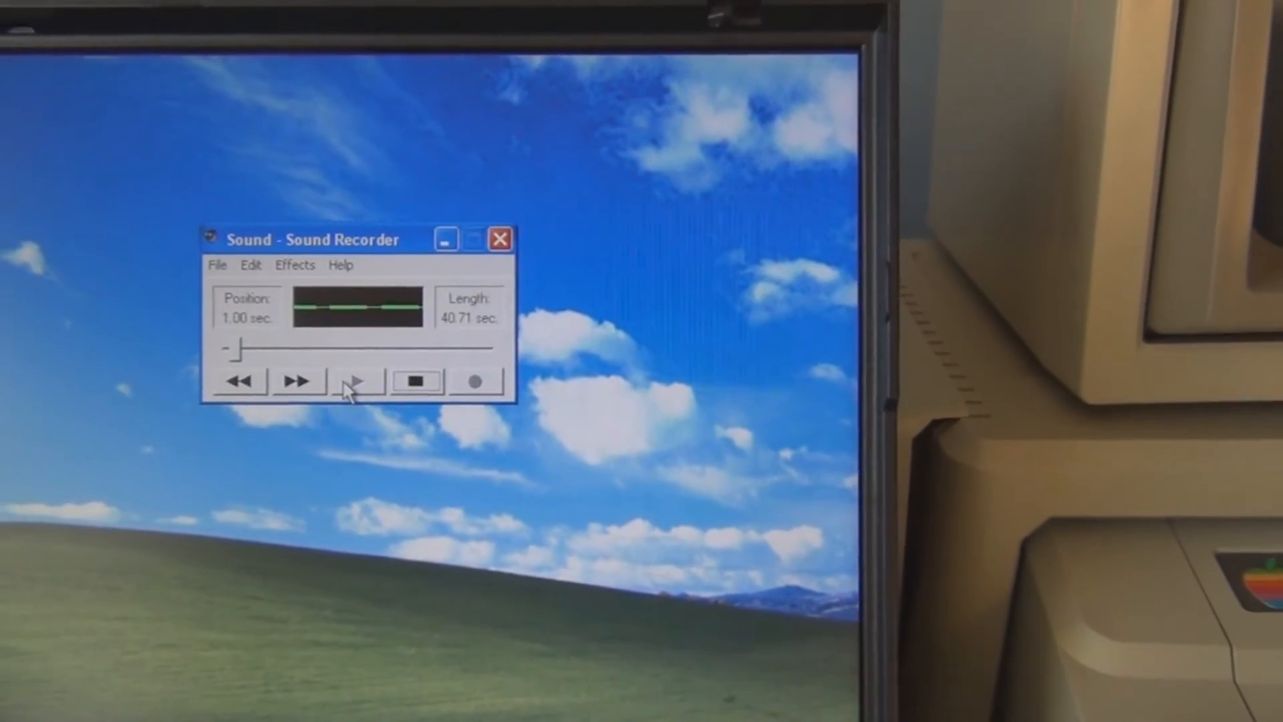
Play the 40.71-second clip back from the start and watch the waveform
left_click(355, 381)
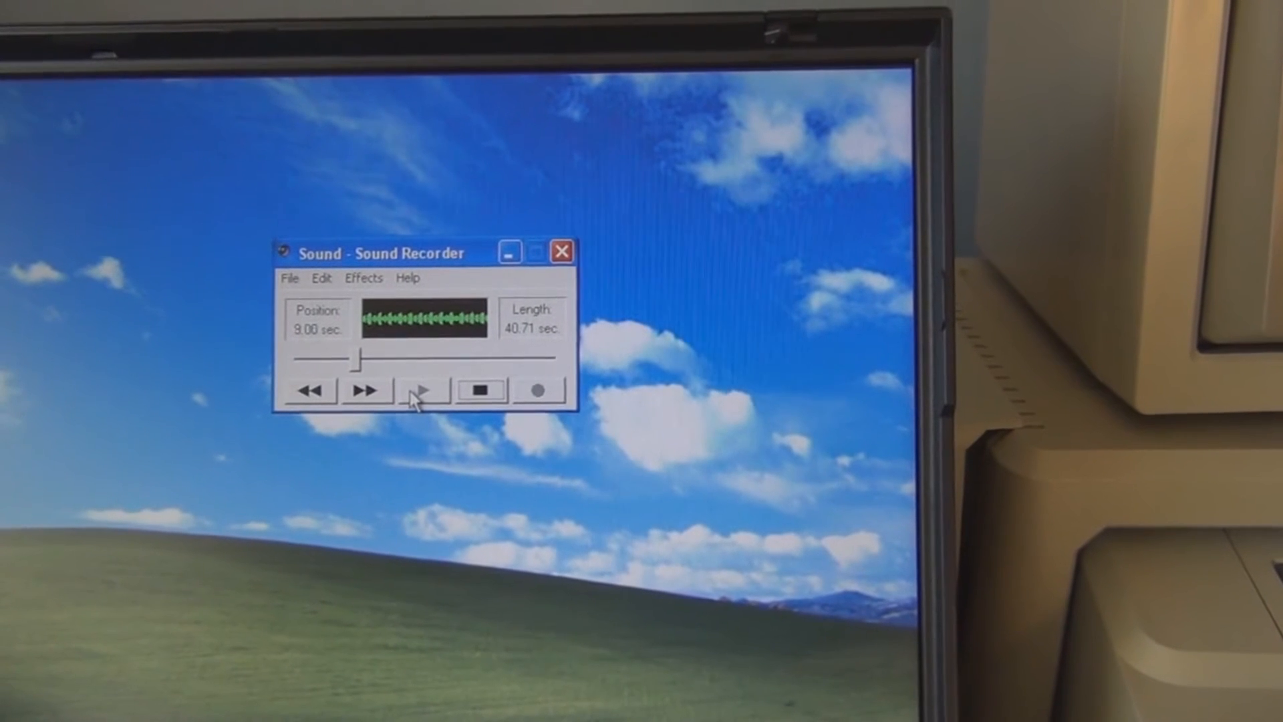
left_click(422, 389)
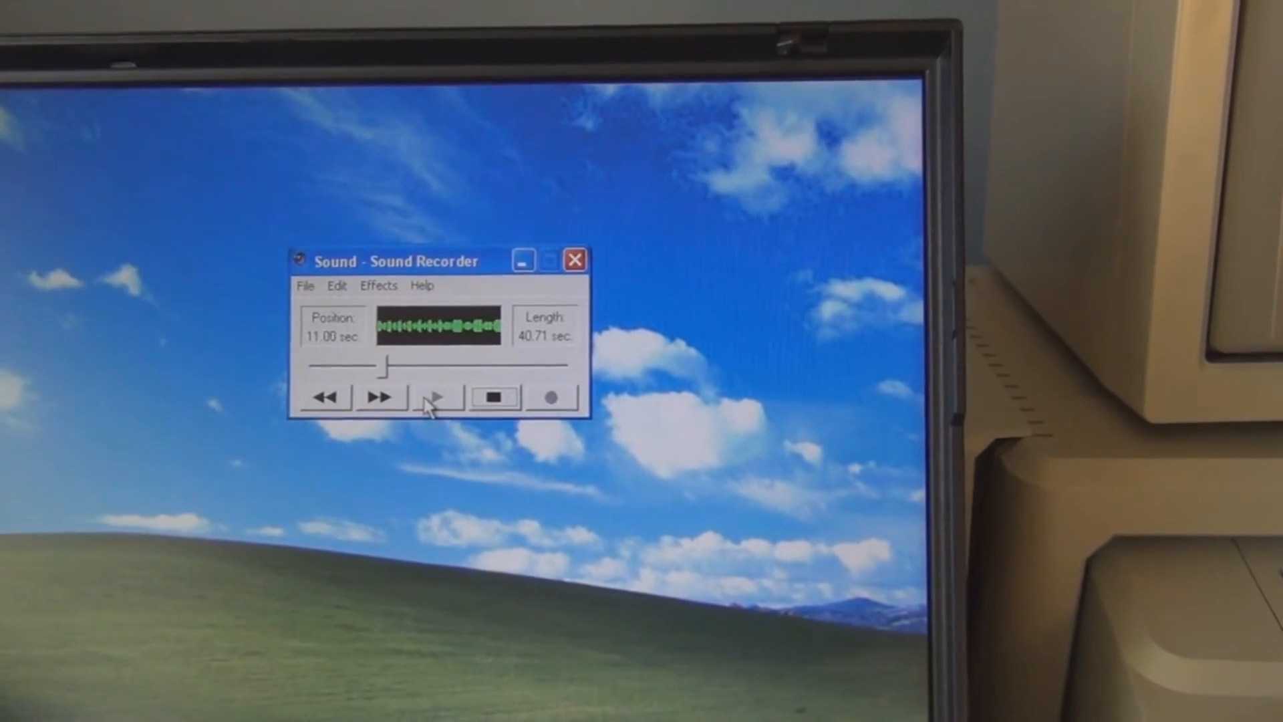